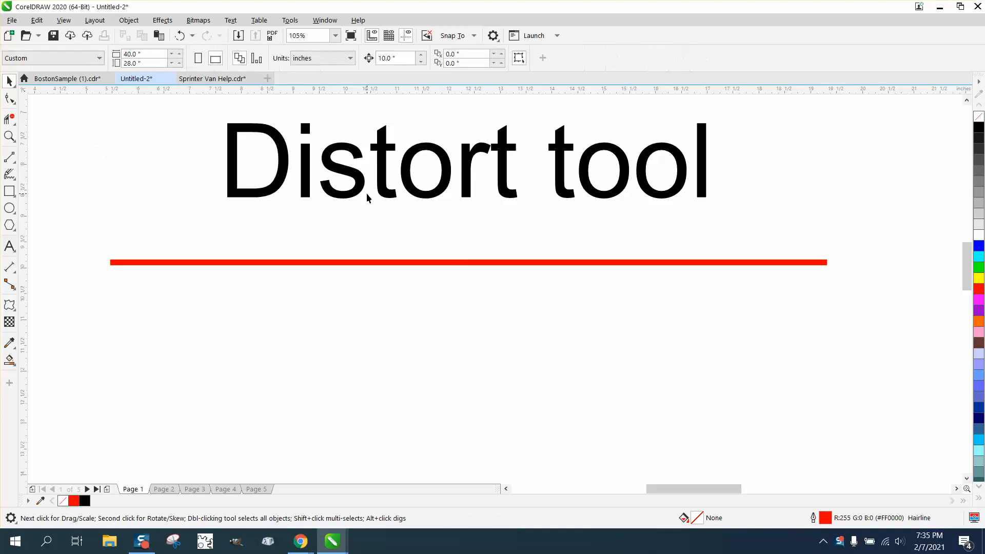
pyautogui.moveTo(254, 227)
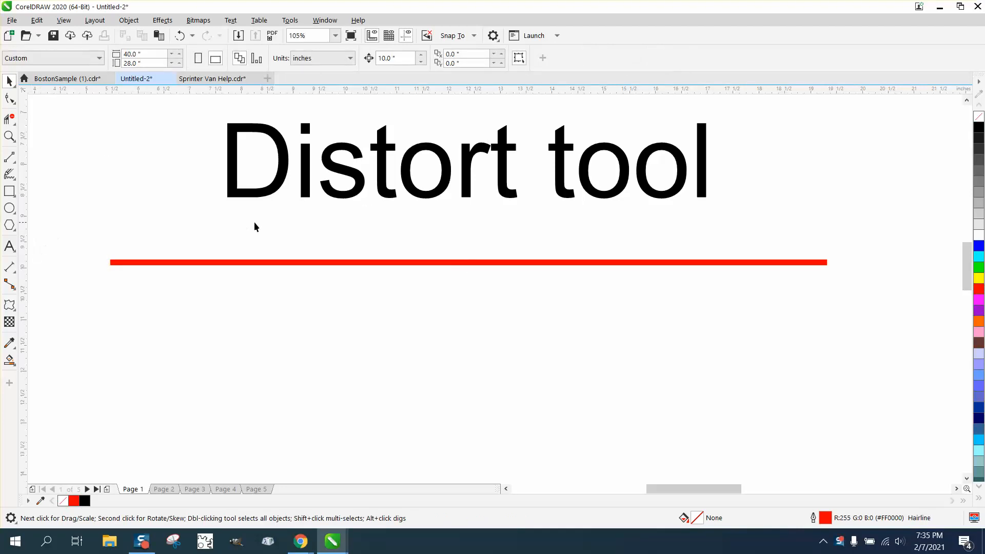
pyautogui.moveTo(373, 183)
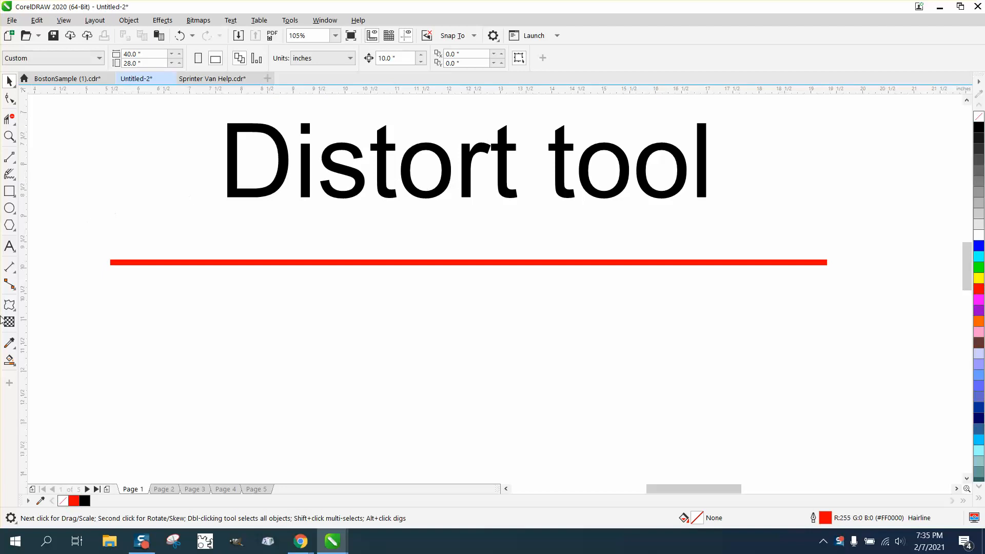
# Step: Reveal the interactive effect tools flyout in the toolbox
pyautogui.click(9, 304)
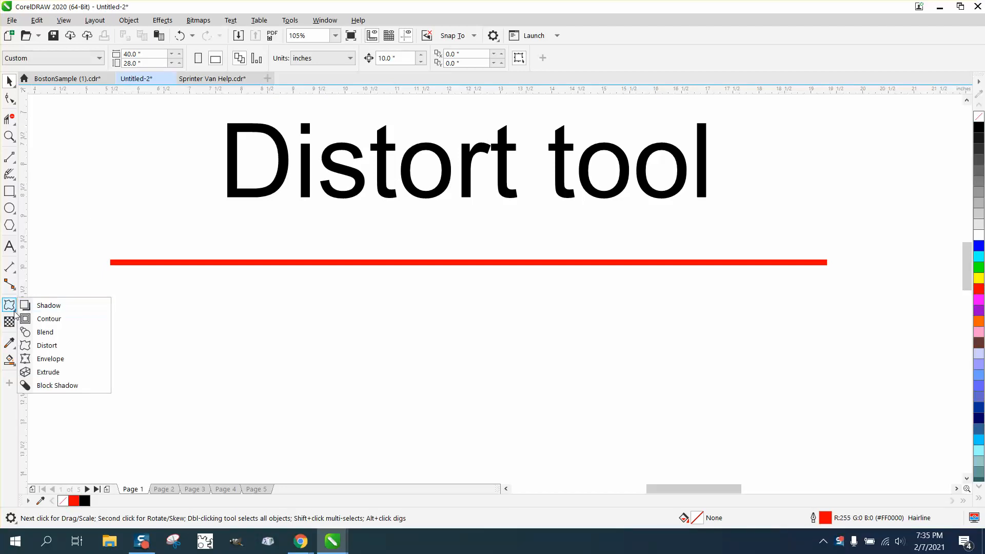
# Step: Try the Blend and Drop Shadow effects, then settle on the Distort tool for the red line
pyautogui.click(46, 344)
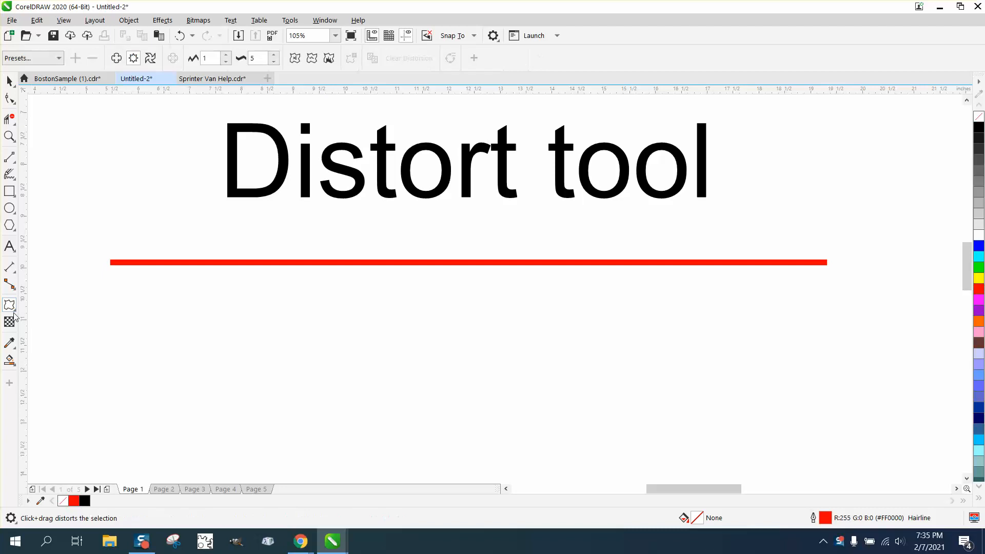
pyautogui.click(9, 305)
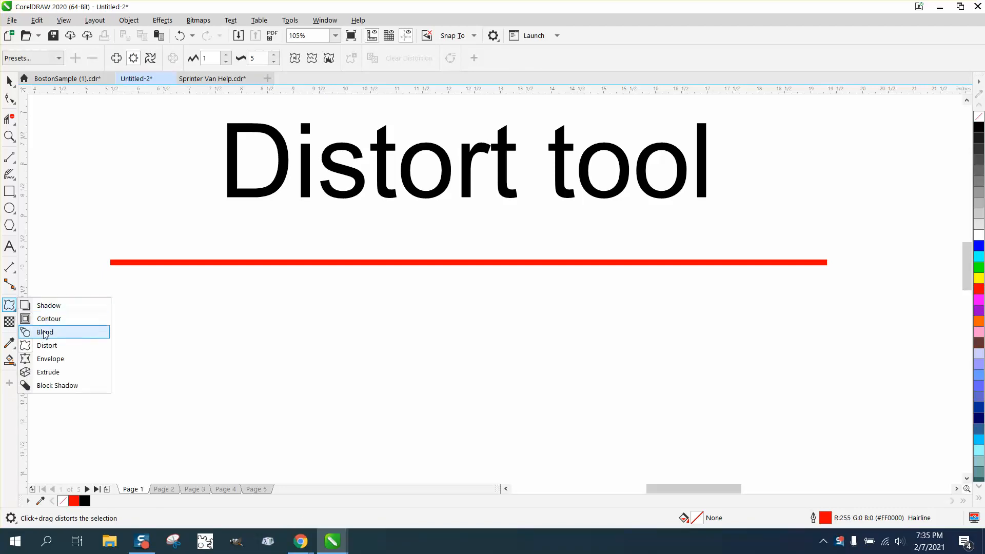
pyautogui.click(44, 331)
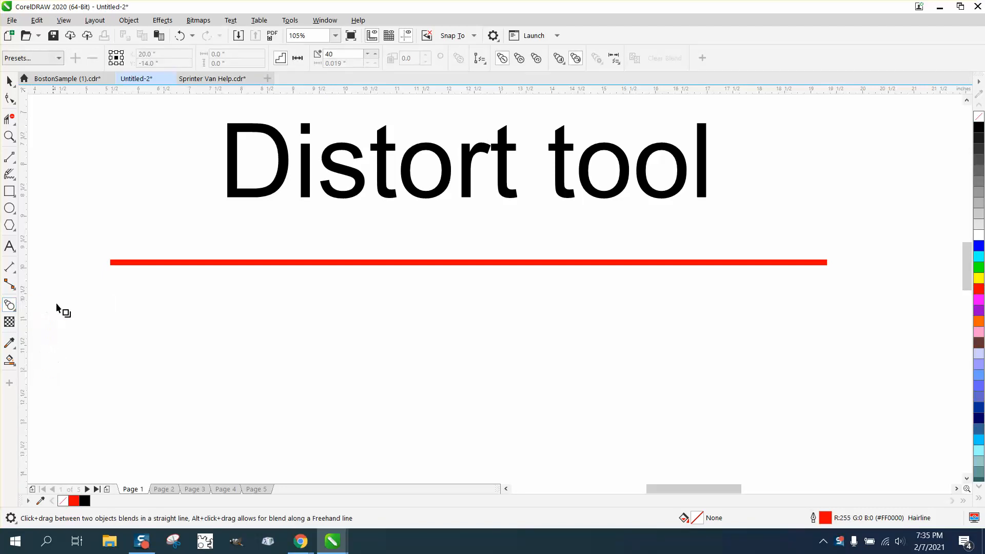
pyautogui.click(9, 305)
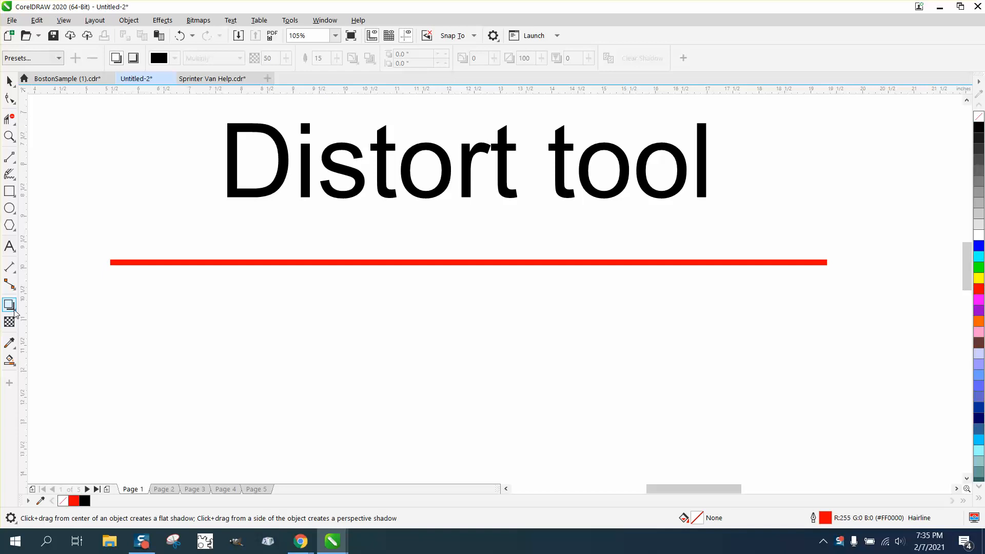
pyautogui.click(10, 305)
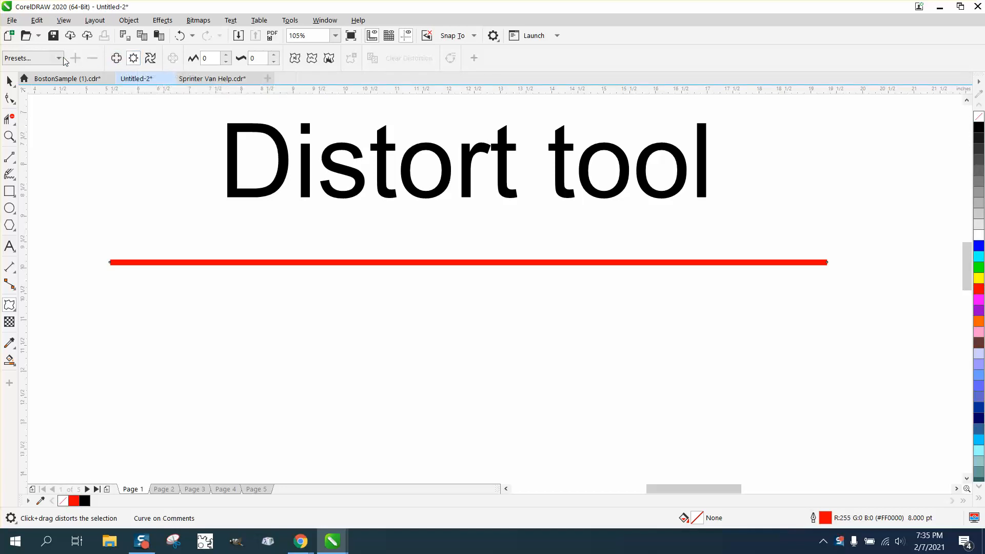
# Step: Apply the Stamp zigzag preset with amplitude 33 and frequency 21 to the red line
pyautogui.click(60, 58)
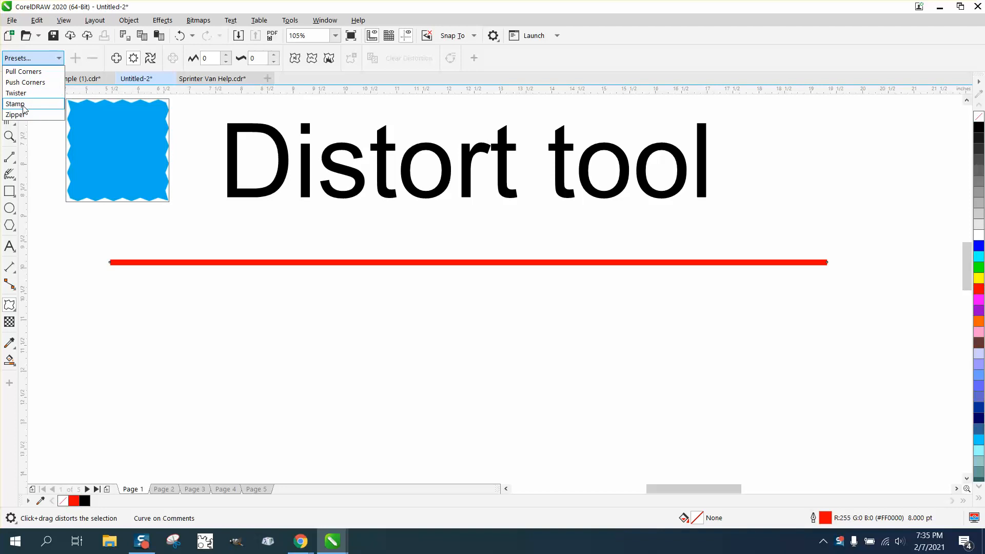
pyautogui.click(16, 104)
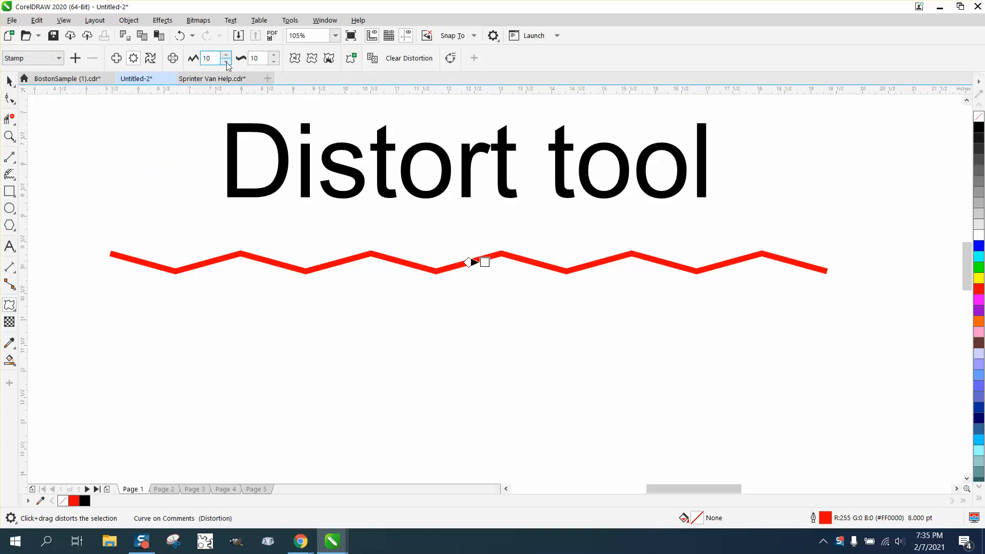
pyautogui.moveTo(225, 62)
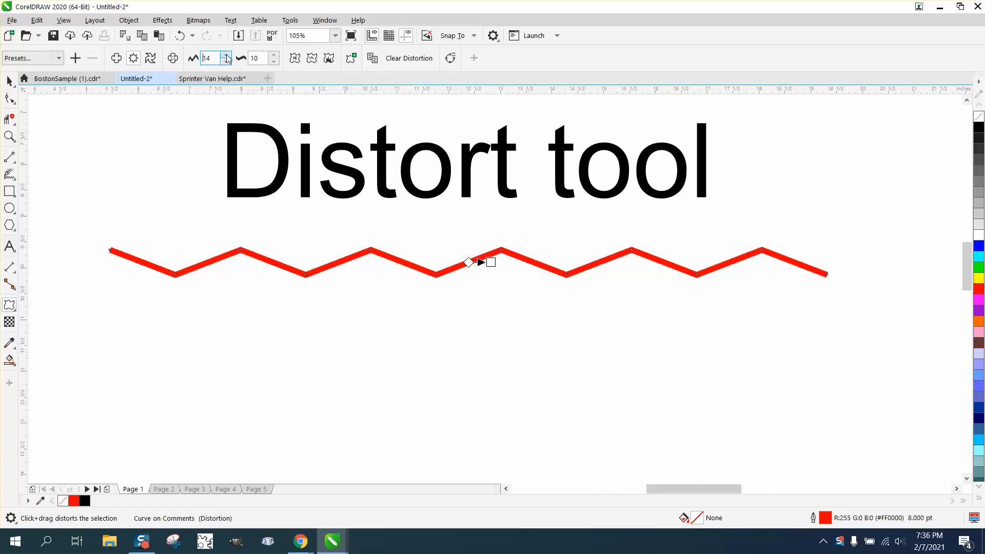
pyautogui.click(226, 54)
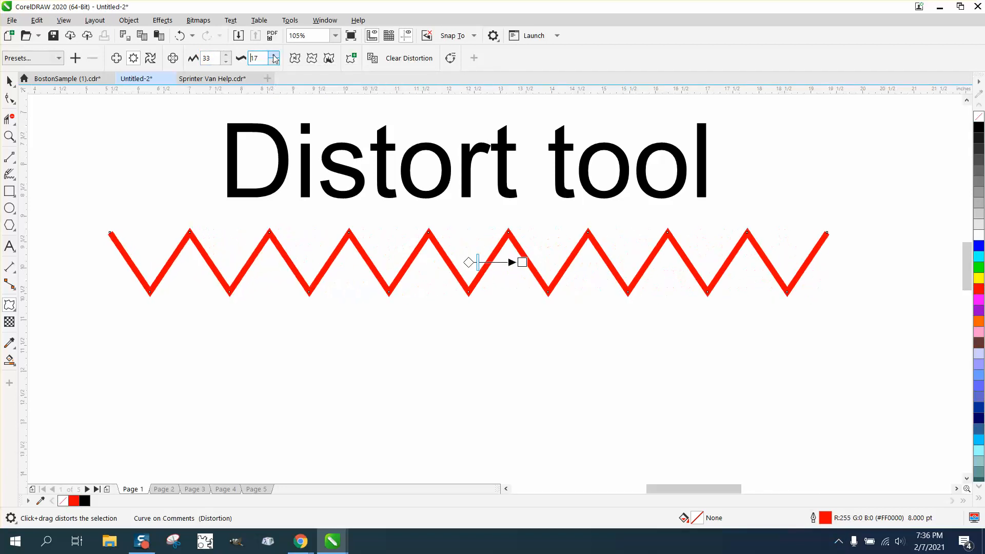
pyautogui.click(274, 55)
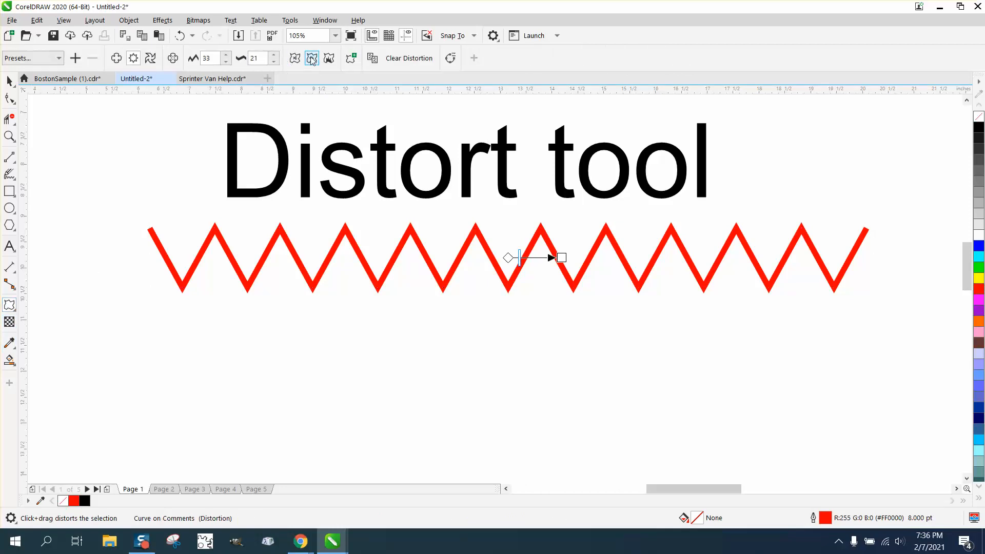
pyautogui.moveTo(311, 57)
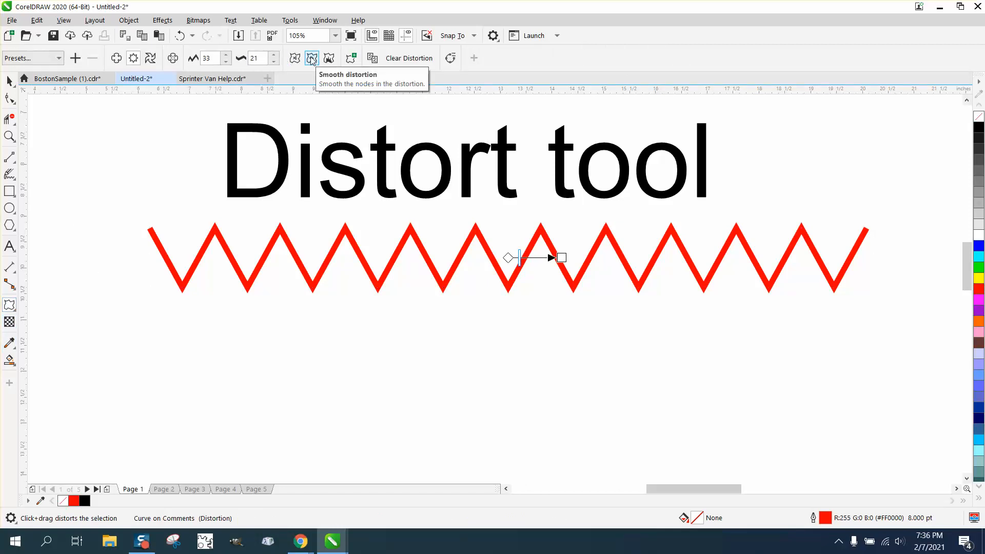
# Step: Smooth the zigzag into rounded waves and set the frequency to about 12
pyautogui.click(311, 58)
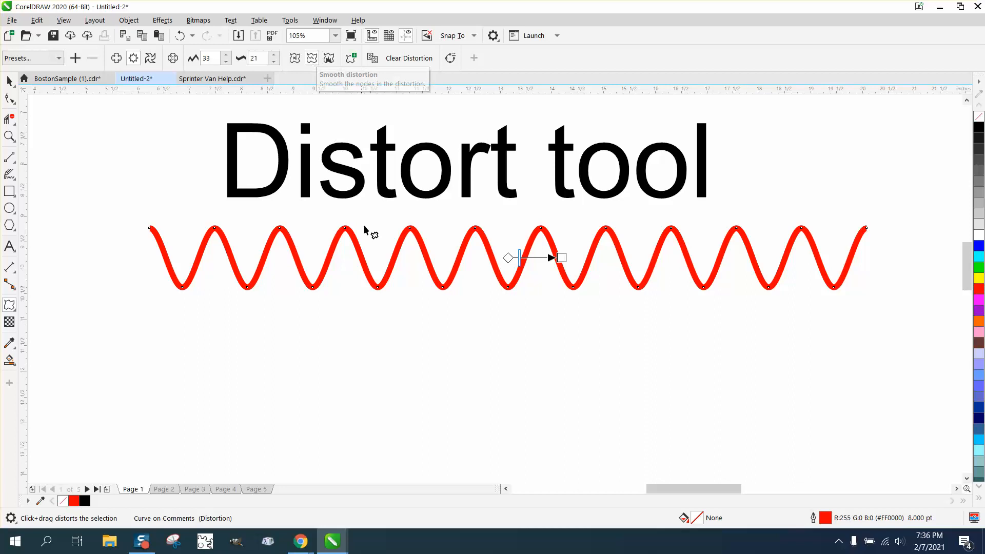
pyautogui.moveTo(238, 264)
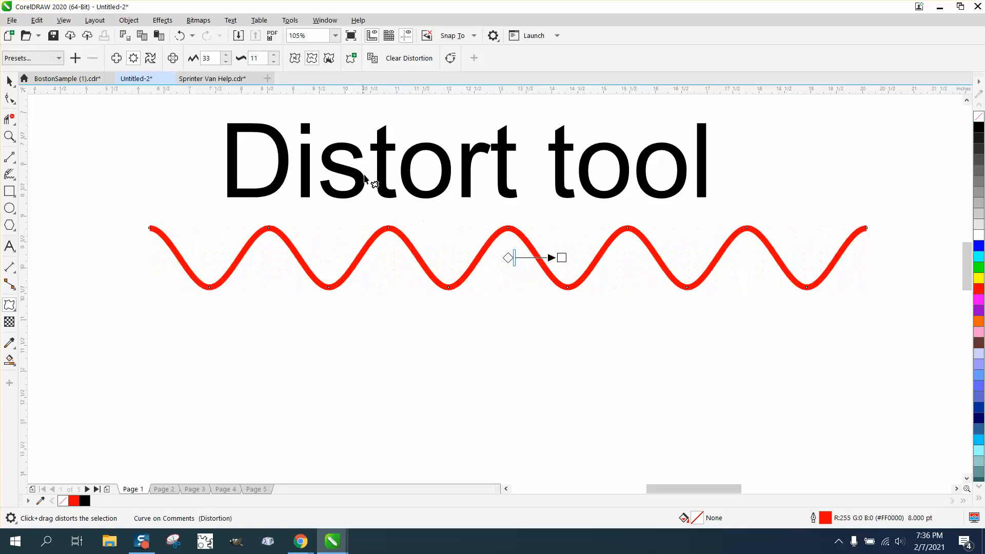
pyautogui.click(272, 55)
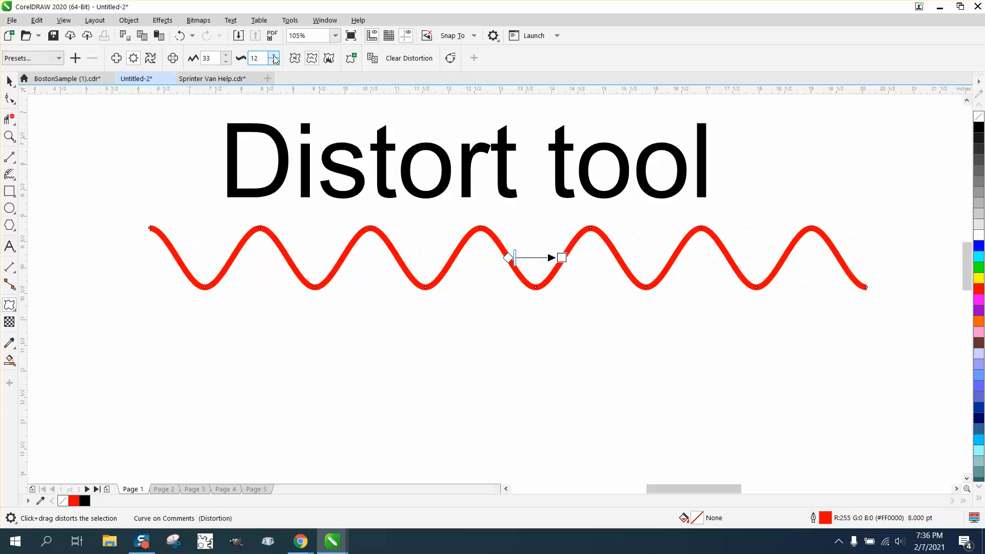
pyautogui.click(275, 55)
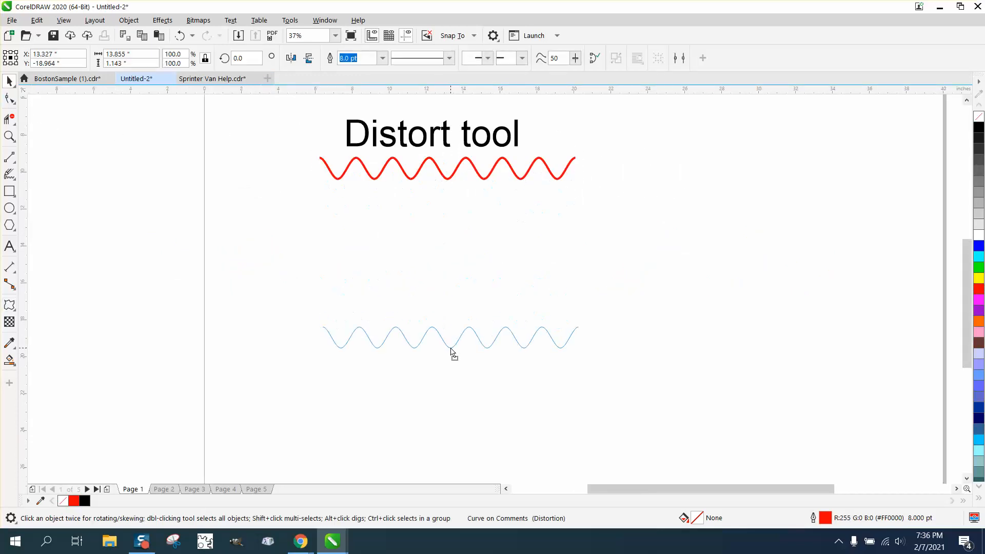
# Step: Lower the wave, duplicate it above and join the ends into a closed red-filled shape
pyautogui.click(450, 337)
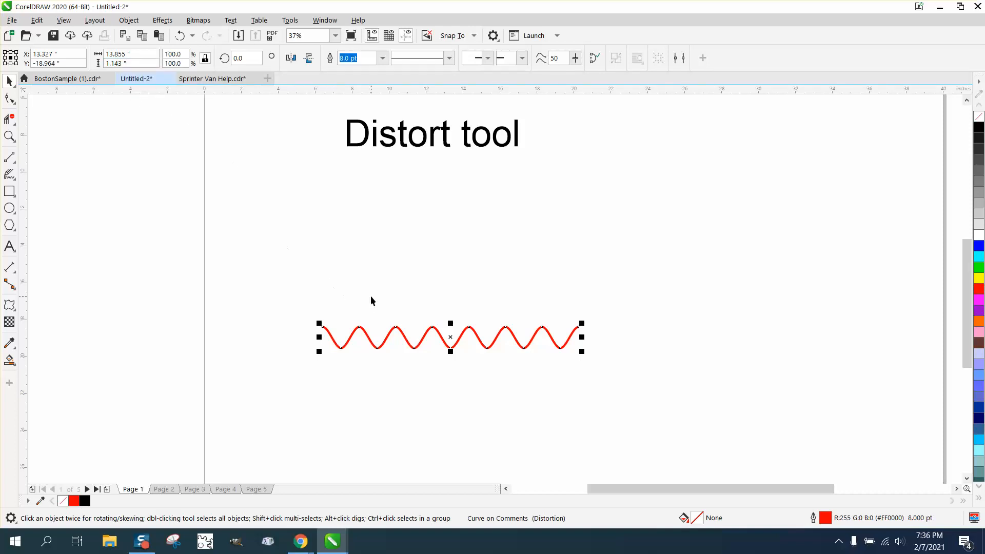
pyautogui.moveTo(482, 205)
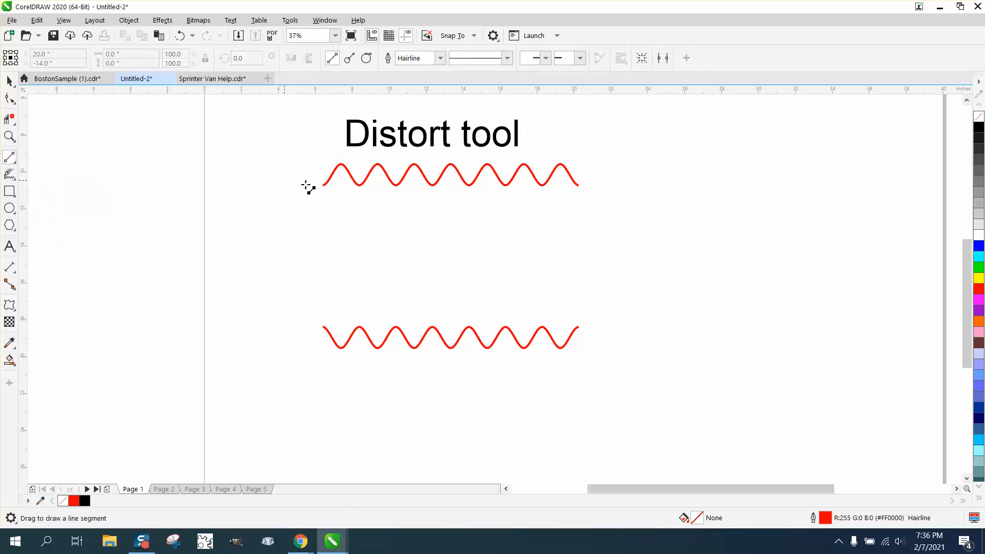
pyautogui.moveTo(322, 180); pyautogui.dragTo(322, 331)
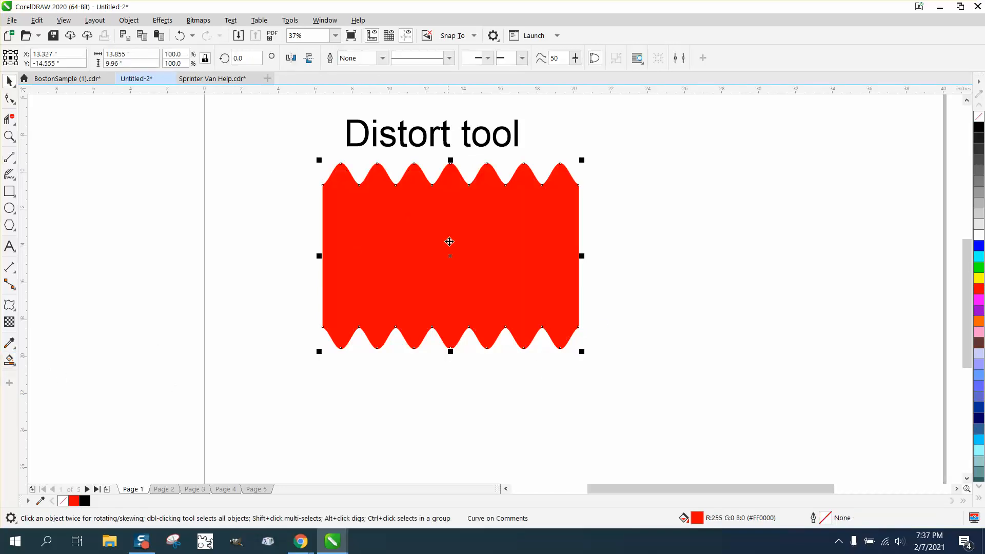
# Step: Copy the unfilled frame to the right and give it a 16 pt red outline
pyautogui.moveTo(449, 255); pyautogui.dragTo(716, 252)
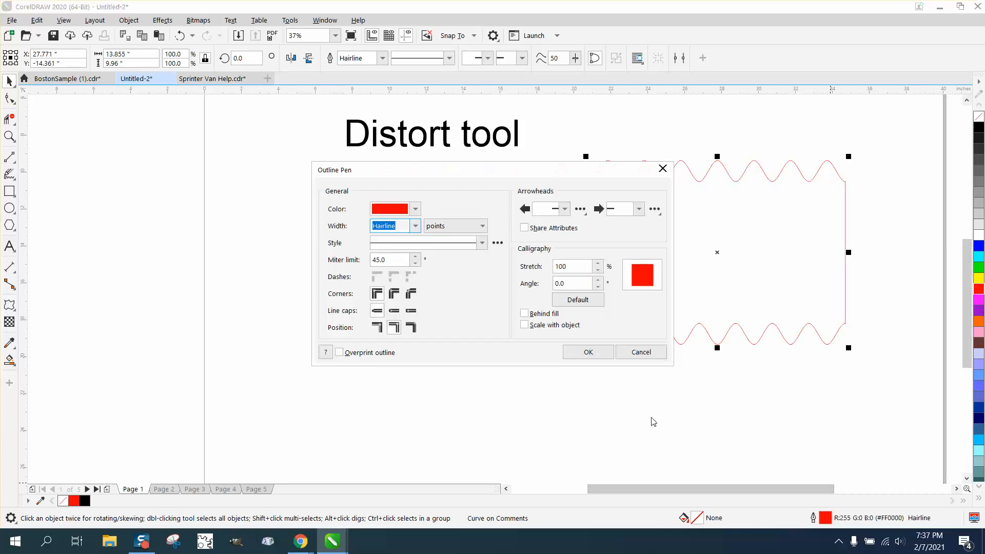
pyautogui.click(413, 225)
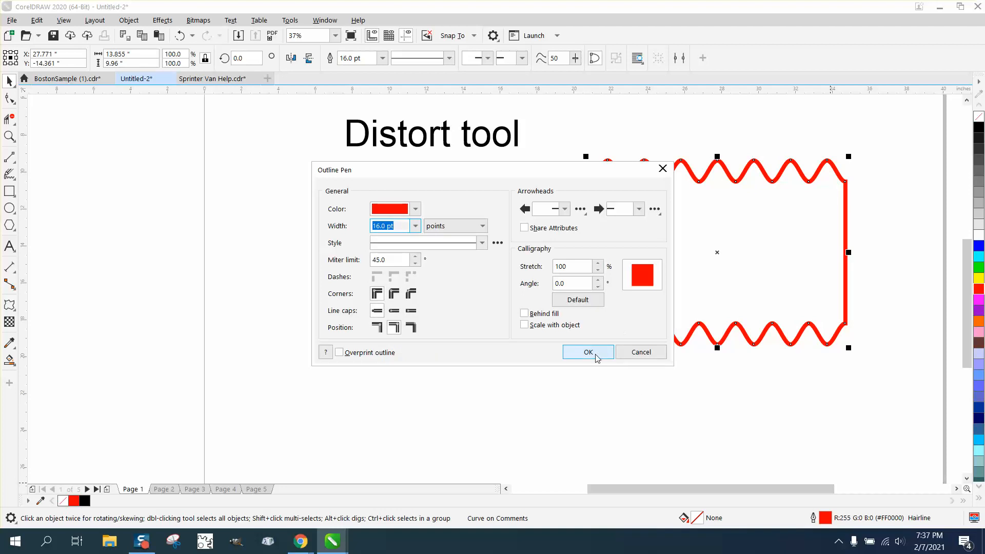
pyautogui.click(587, 352)
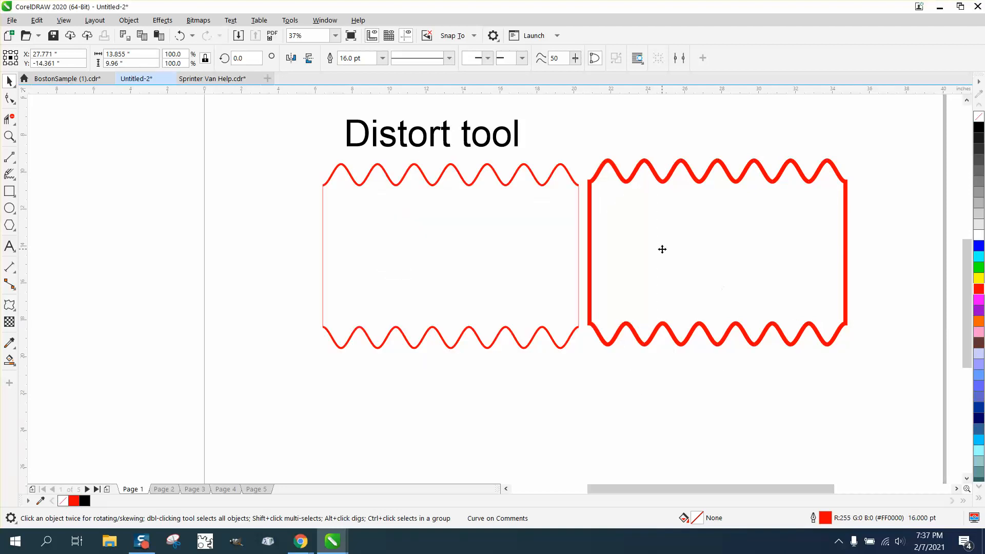
pyautogui.moveTo(284, 176)
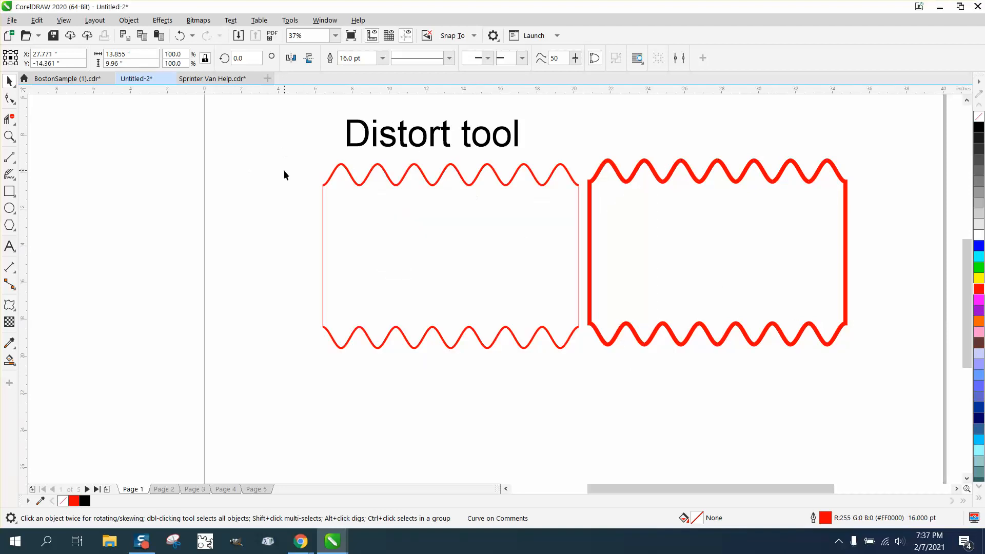
# Step: Draw a five-pointed star and twist it into a pinwheel with the Twister distortion
pyautogui.click(9, 304)
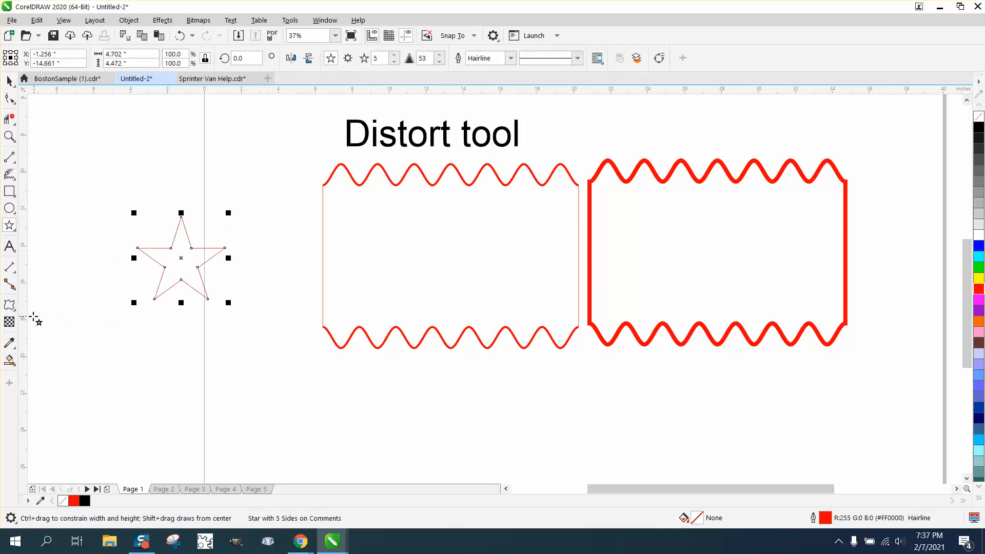
pyautogui.click(9, 305)
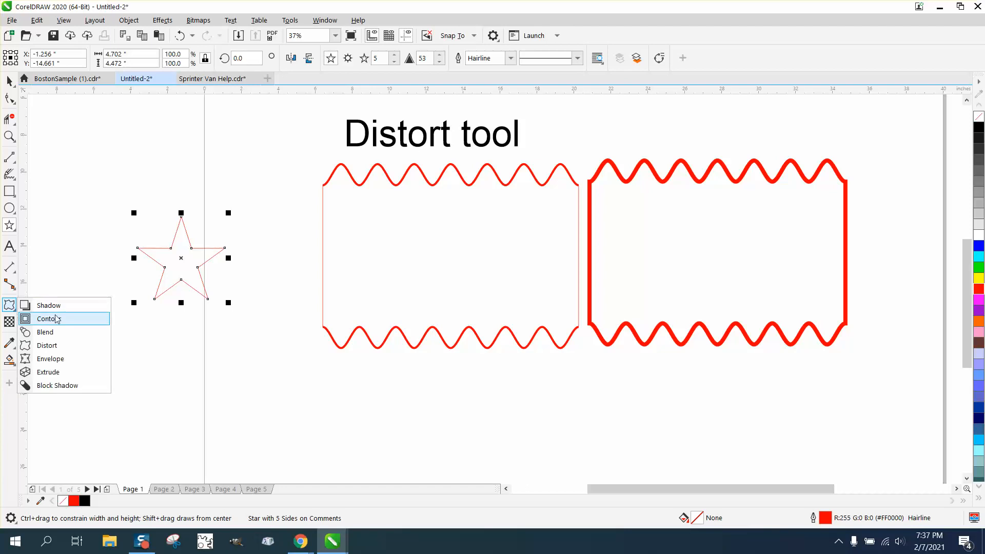
pyautogui.click(46, 345)
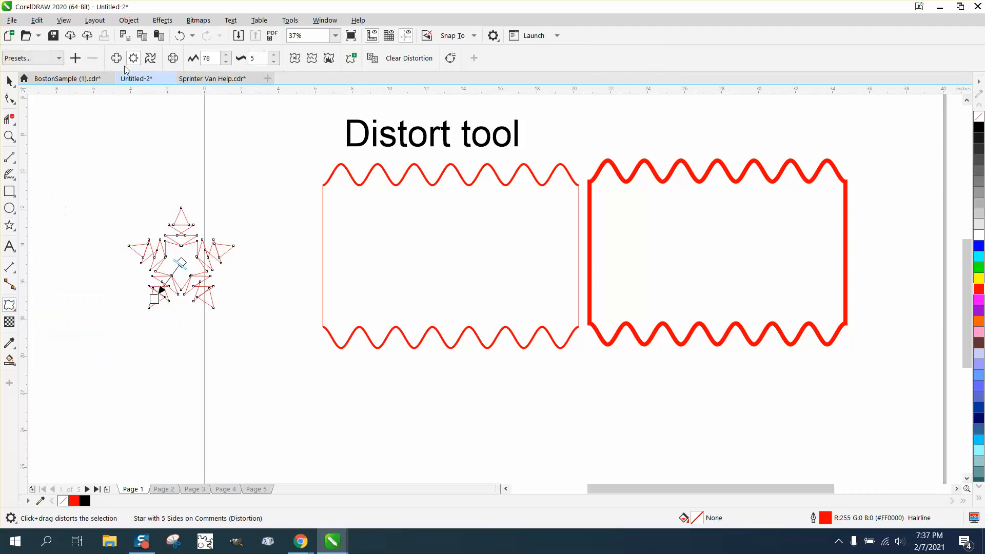
pyautogui.click(407, 57)
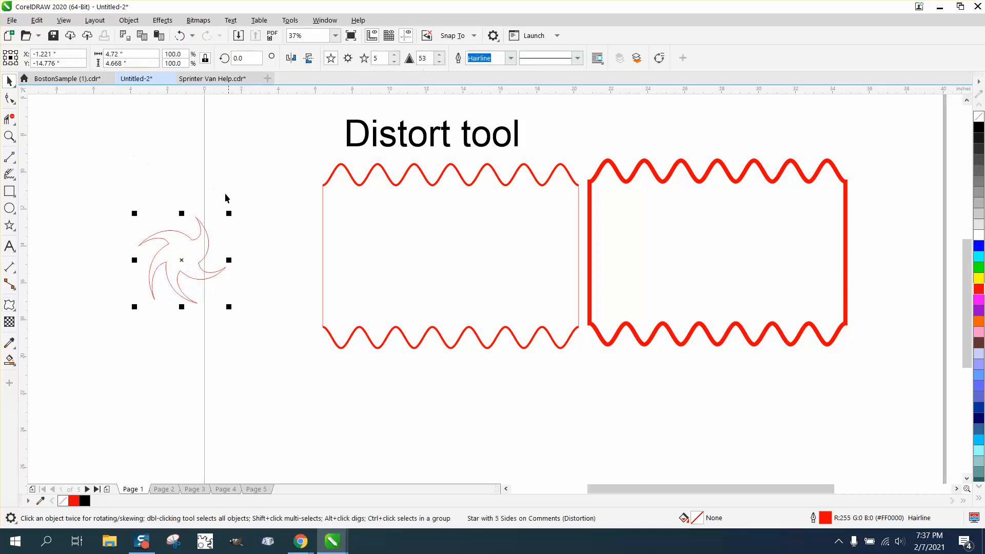
pyautogui.moveTo(355, 170)
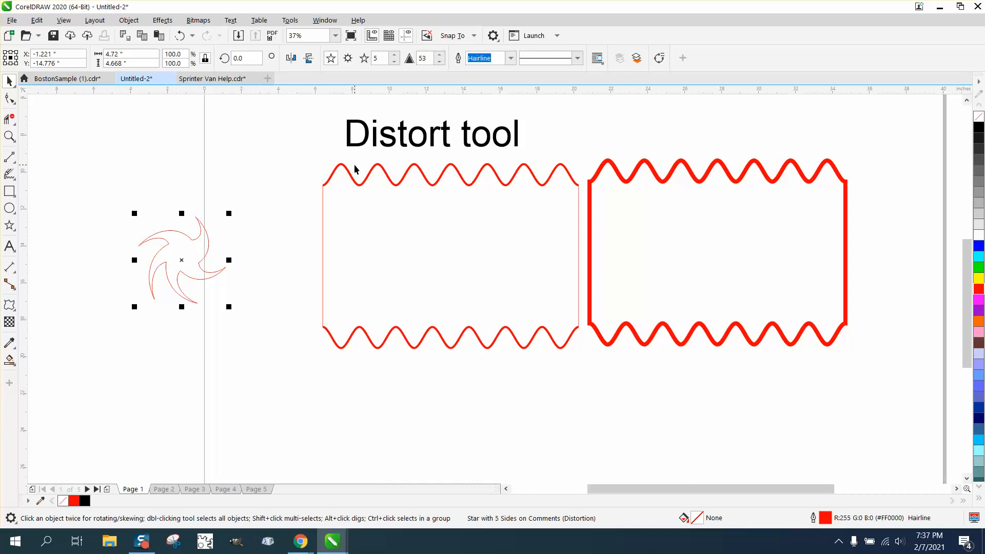